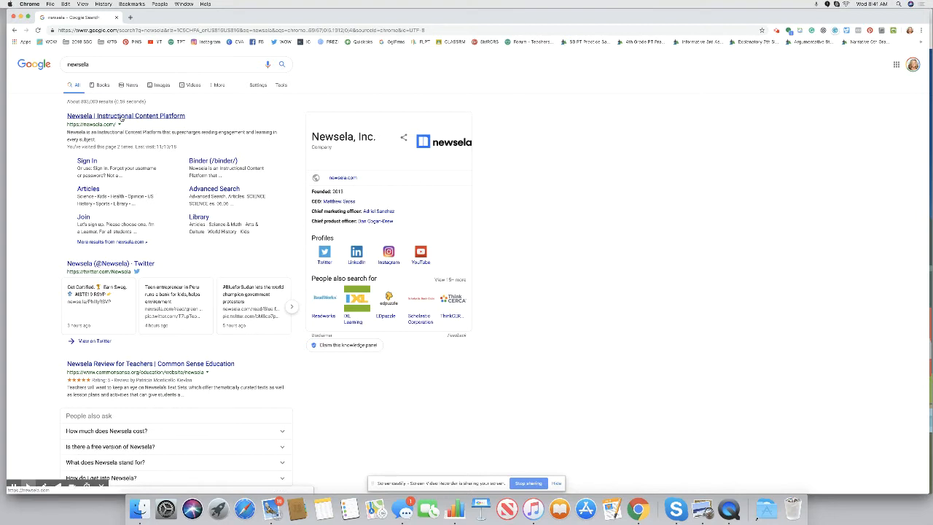
# Step: Open the 'Newsela | Instructional Content Platform' result from the Google search for newsela
pyautogui.click(126, 115)
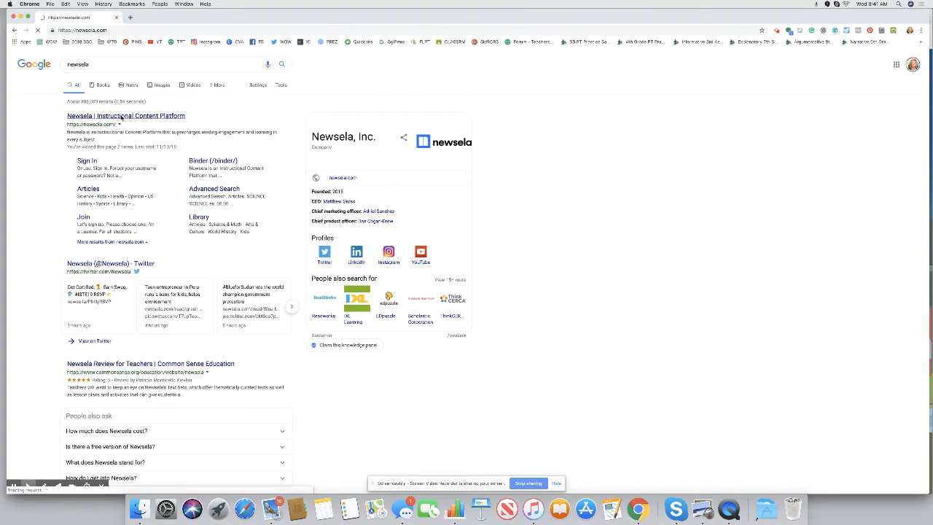
# Step: Let newsela.com finish loading to show the teacher-focused homepage
pyautogui.click(125, 115)
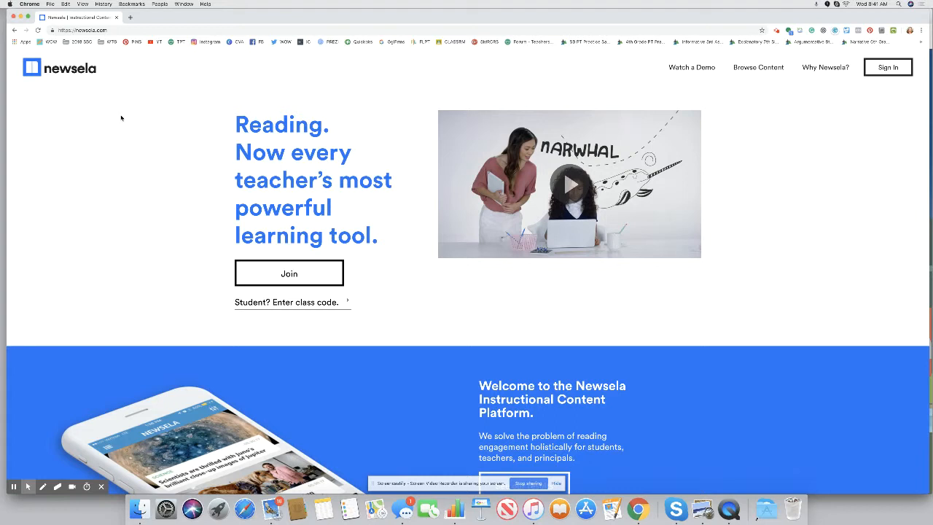
pyautogui.moveTo(62, 76)
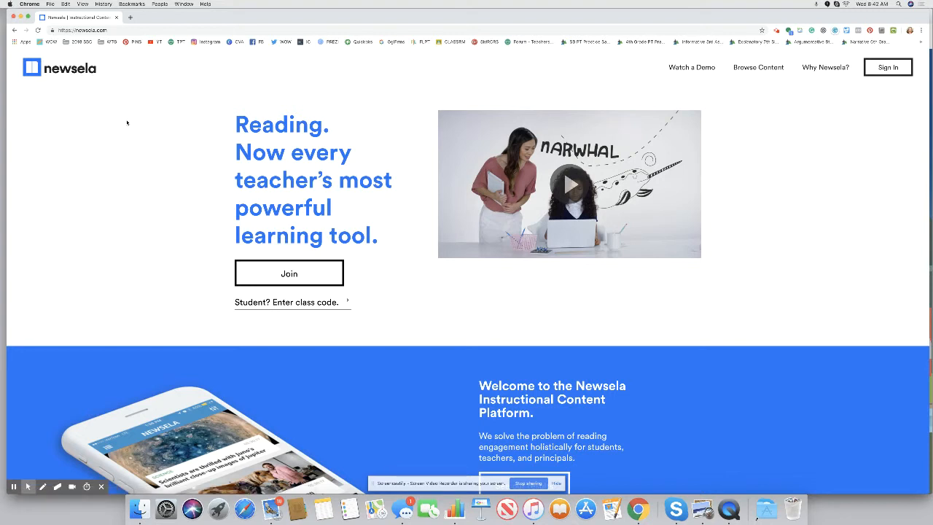
pyautogui.moveTo(131, 128)
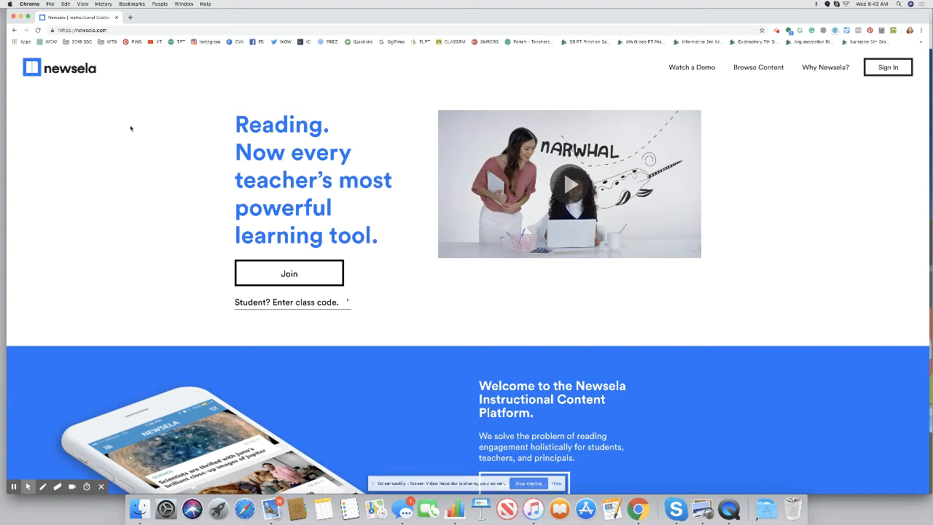
pyautogui.scroll(-3)
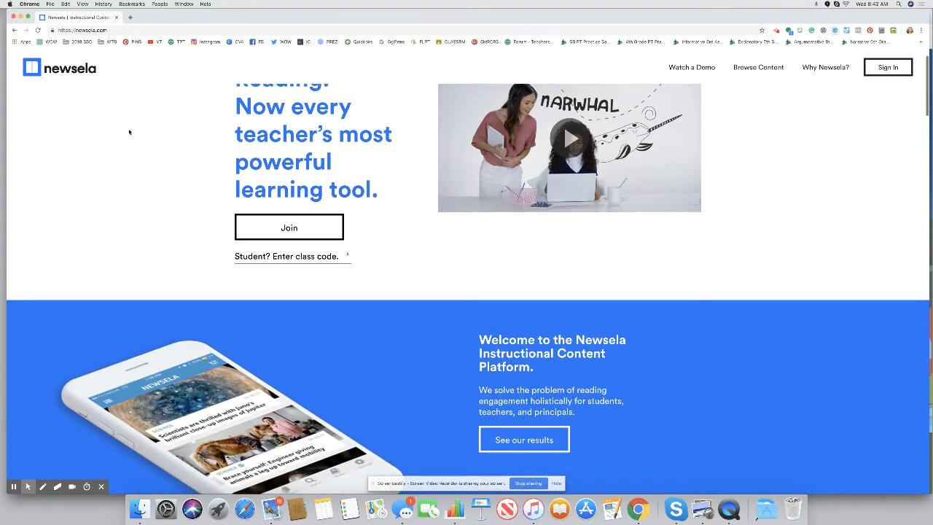
pyautogui.scroll(-3)
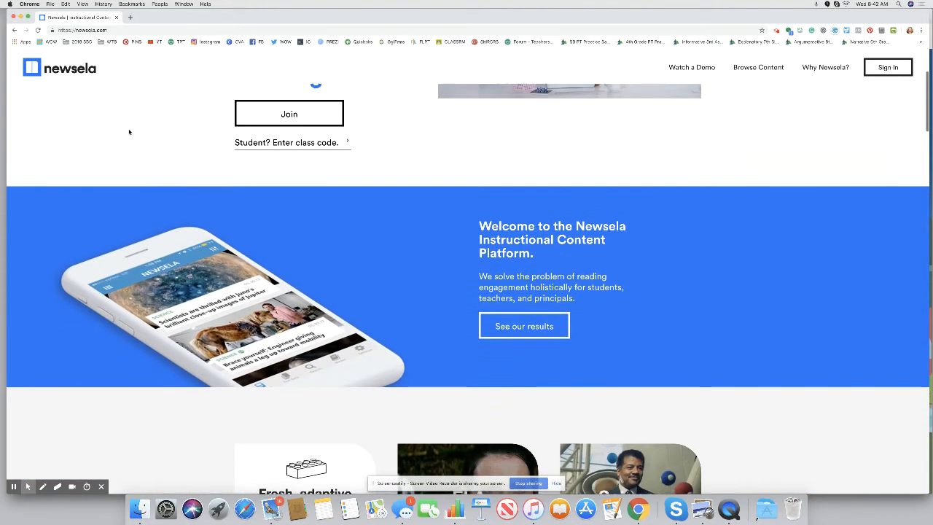
pyautogui.scroll(-3)
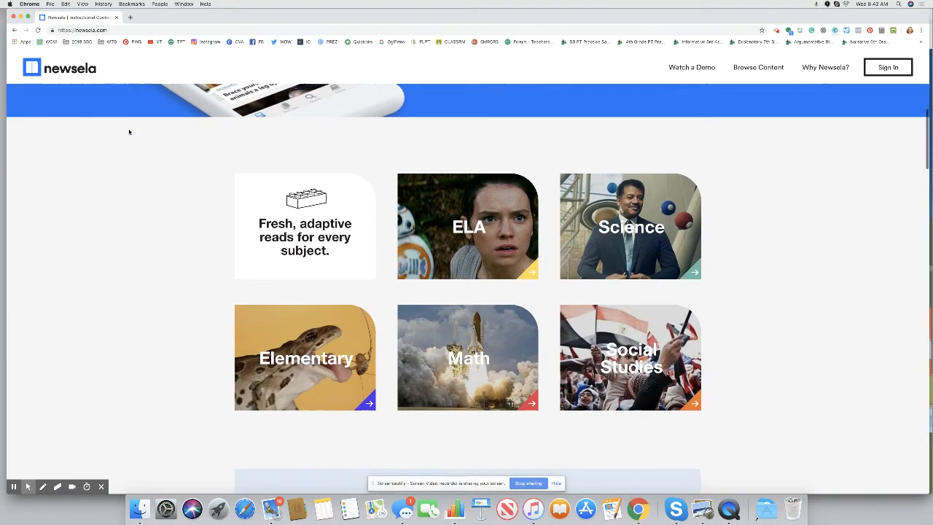
pyautogui.scroll(-3)
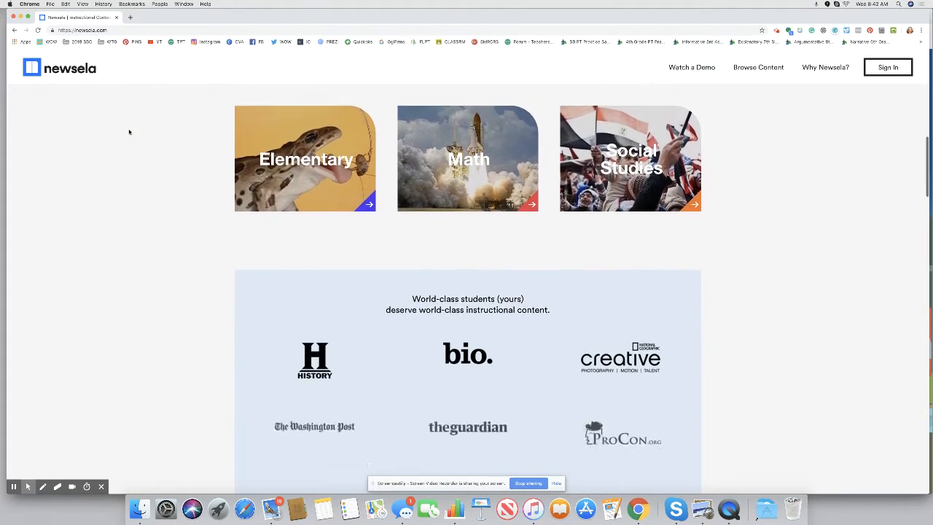
pyautogui.scroll(-3)
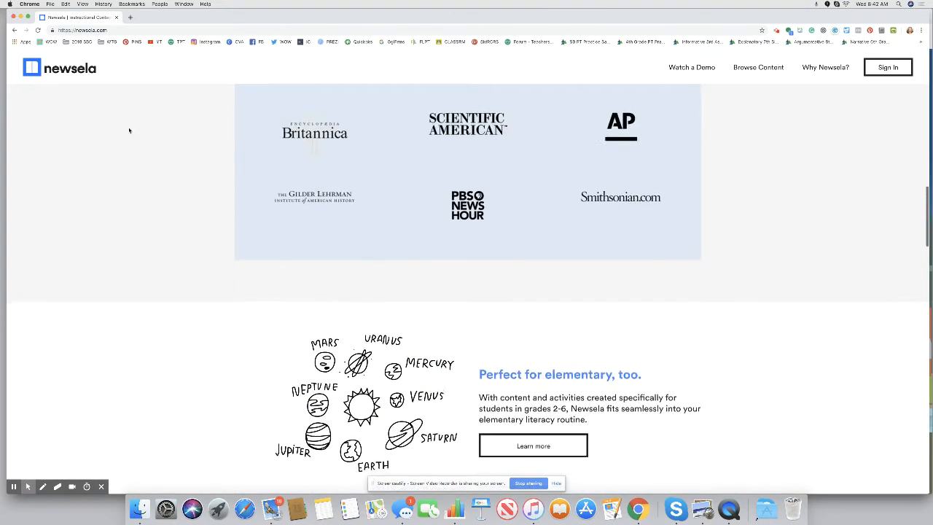
pyautogui.scroll(-3)
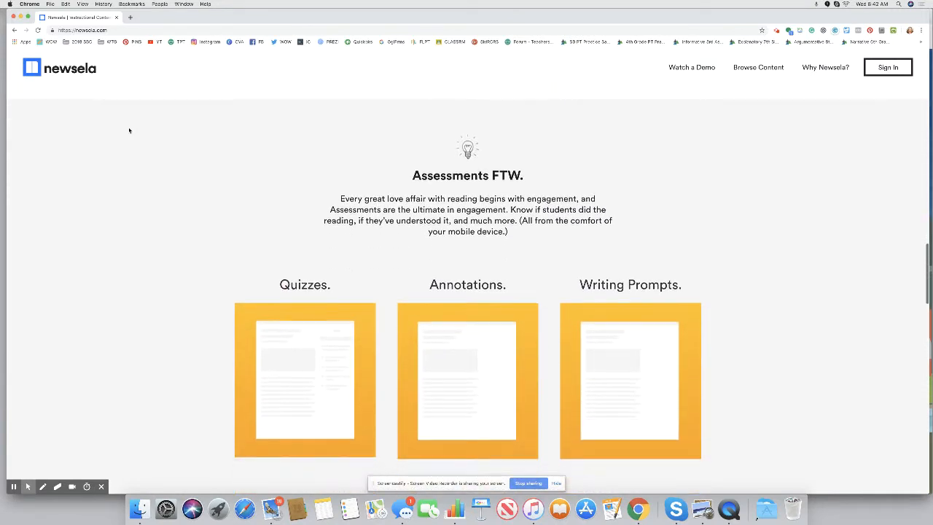
pyautogui.scroll(-3)
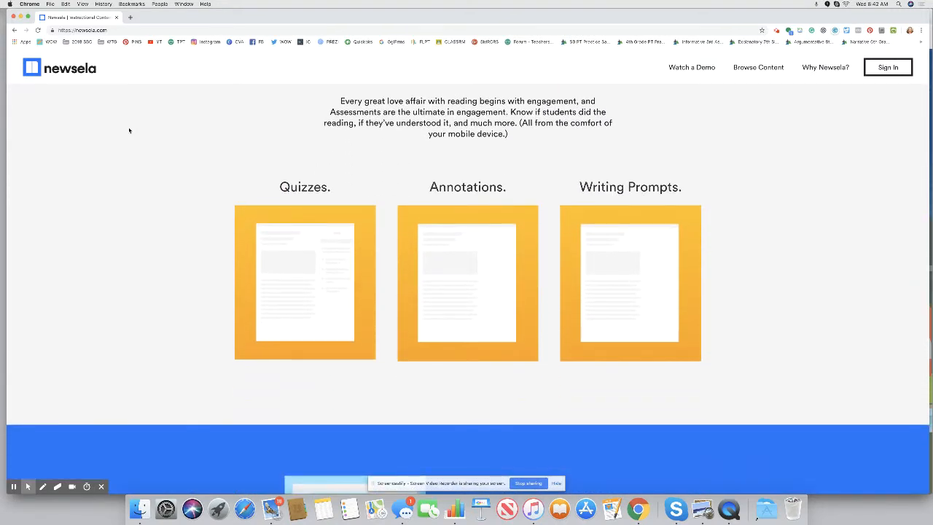
pyautogui.scroll(-3)
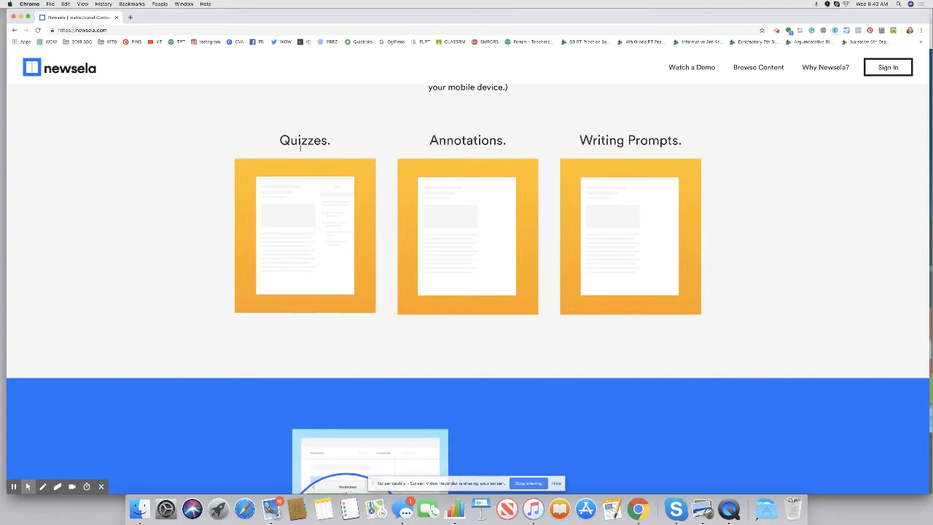
pyautogui.moveTo(441, 153)
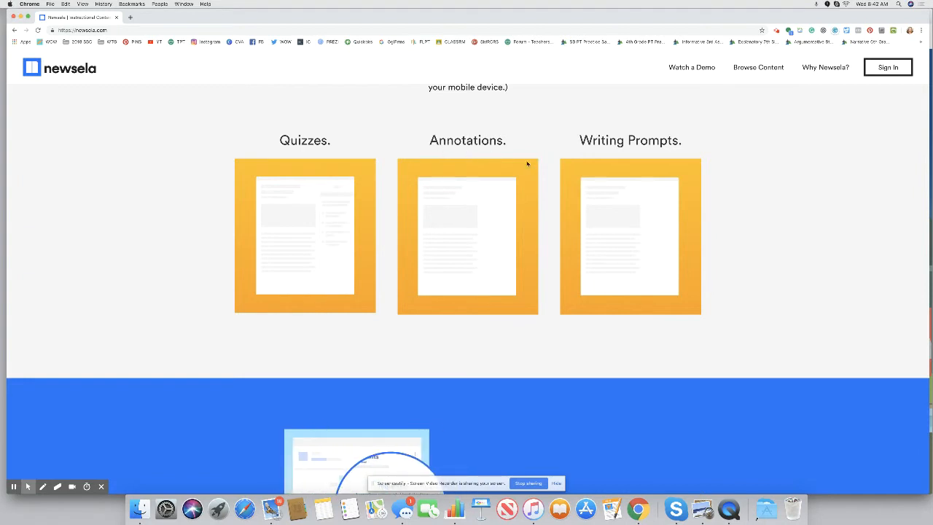
pyautogui.moveTo(537, 142)
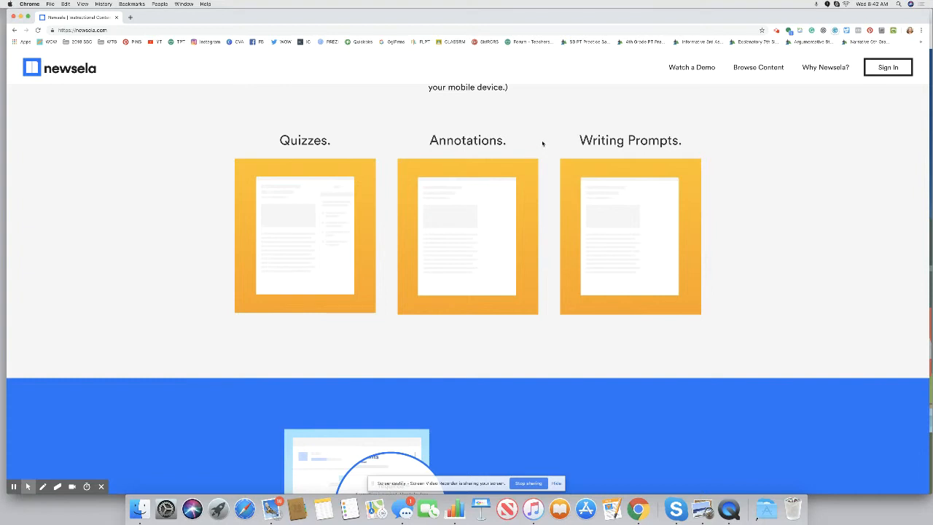
pyautogui.scroll(-3)
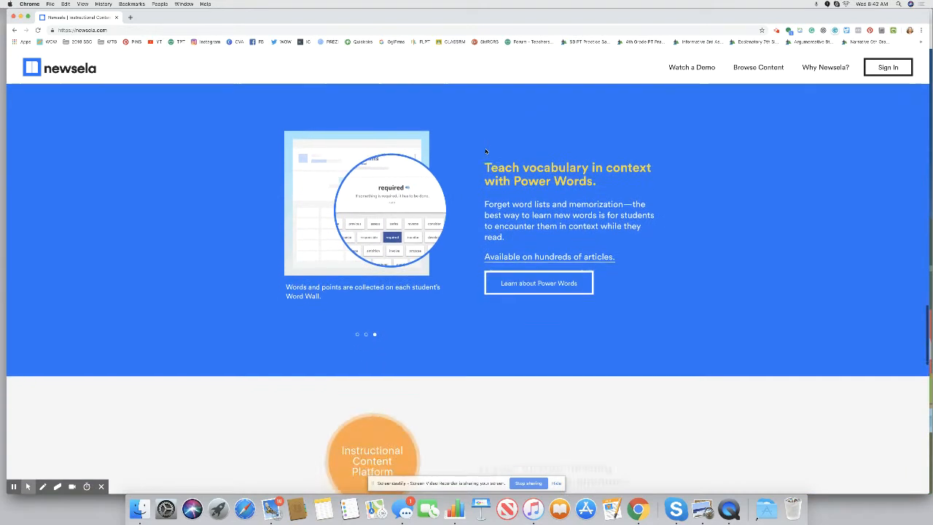
pyautogui.scroll(-3)
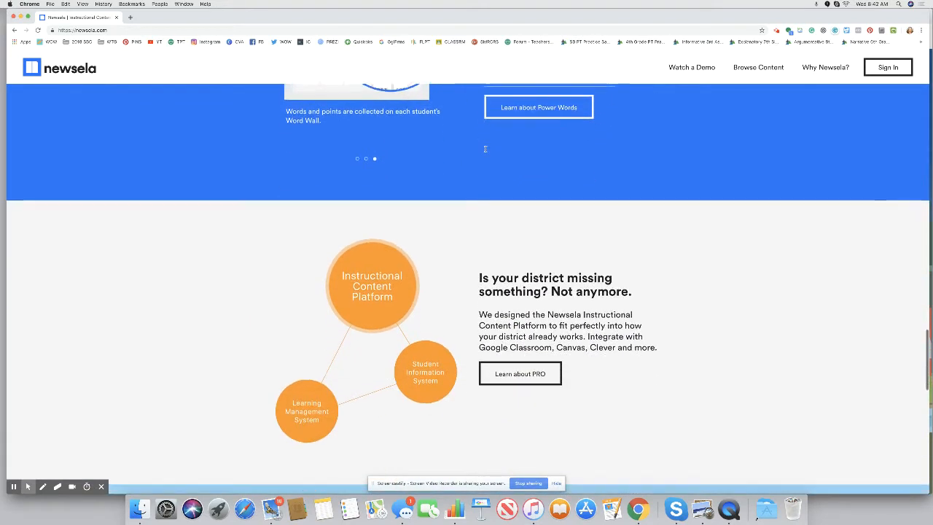
pyautogui.scroll(-3)
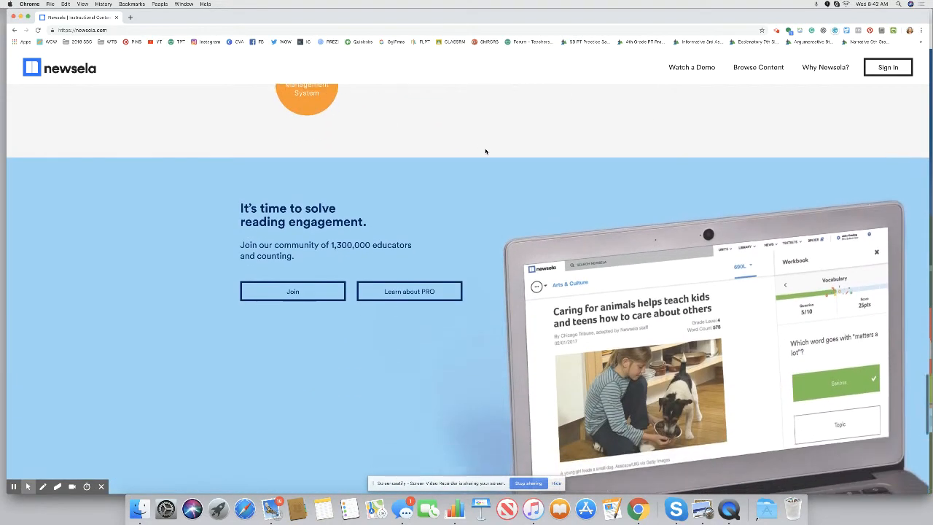
pyautogui.scroll(-3)
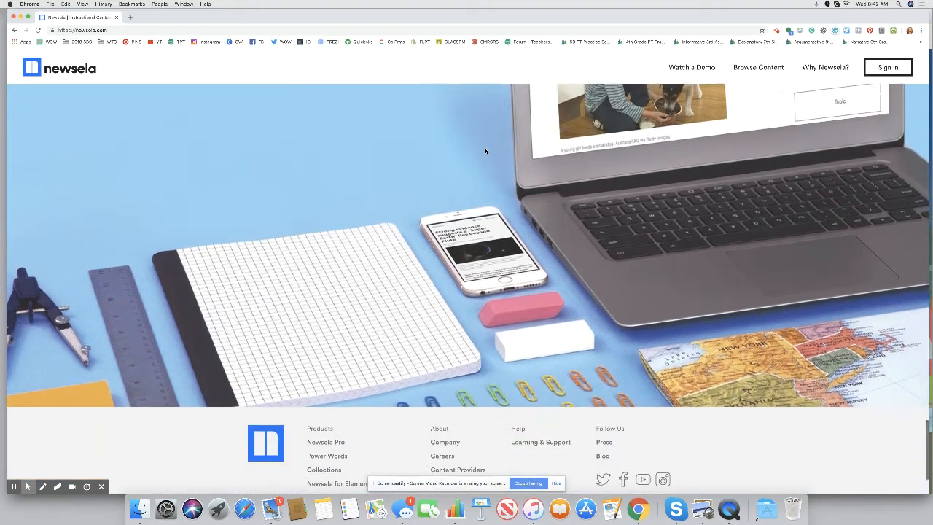
pyautogui.scroll(-3)
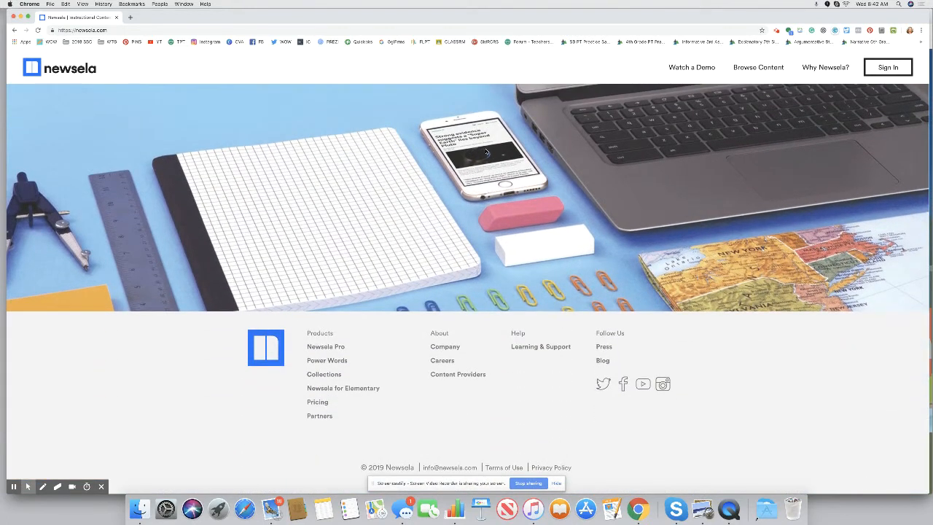
pyautogui.scroll(-3)
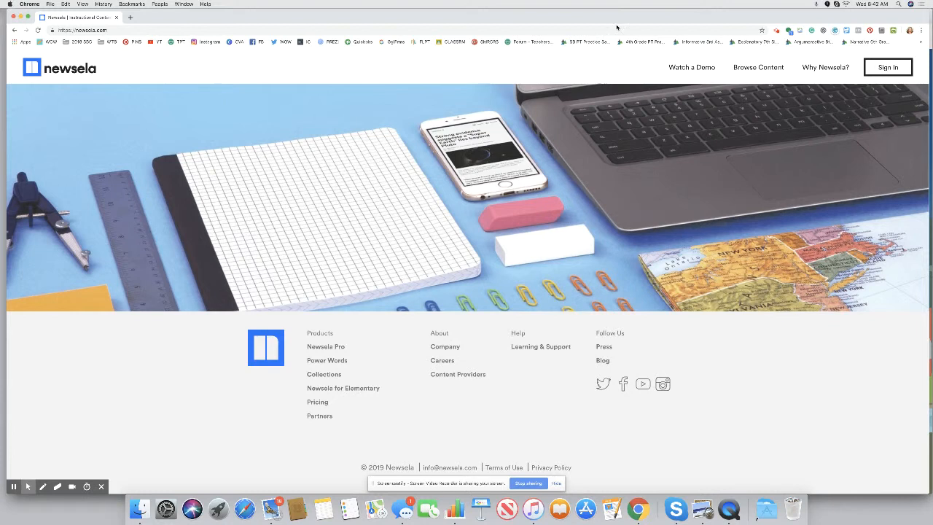
# Step: Go to the Pricing page from the 'Why Newsela?' navigation menu
pyautogui.click(825, 67)
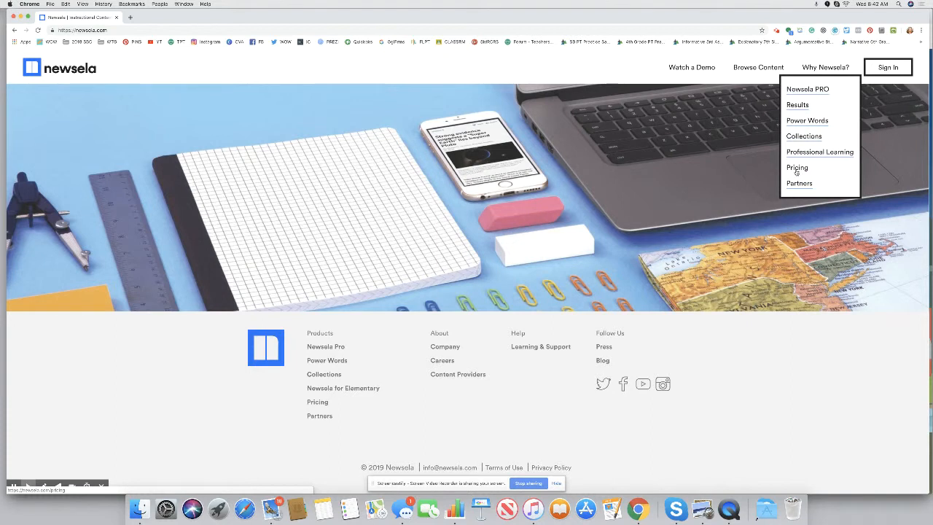
pyautogui.click(796, 168)
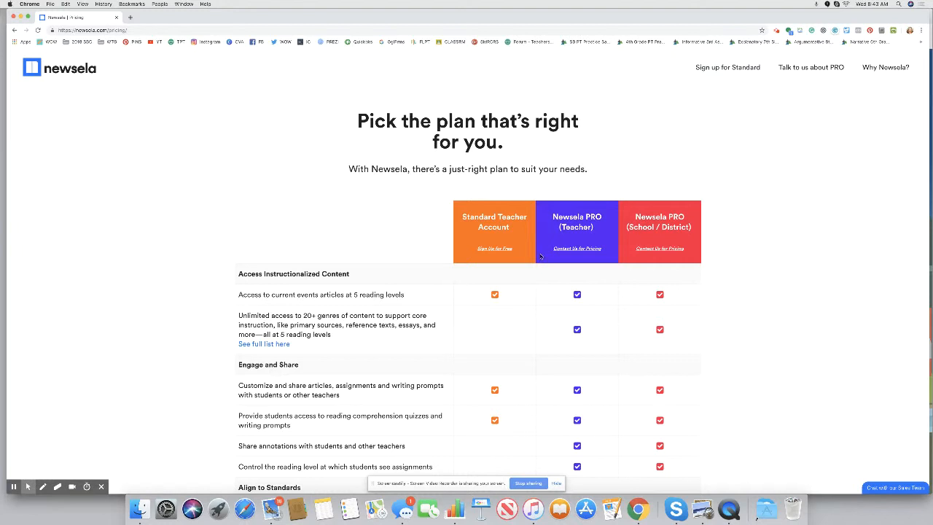
pyautogui.moveTo(488, 244)
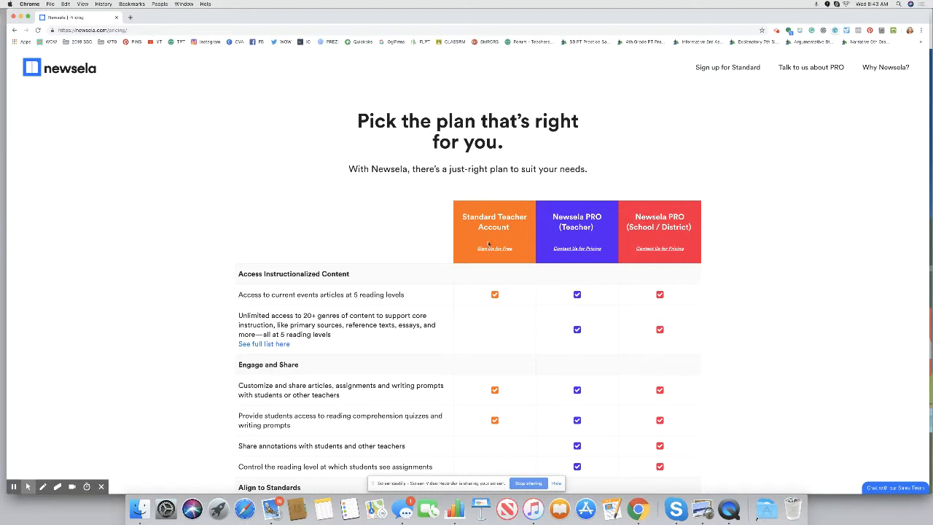
pyautogui.moveTo(519, 248)
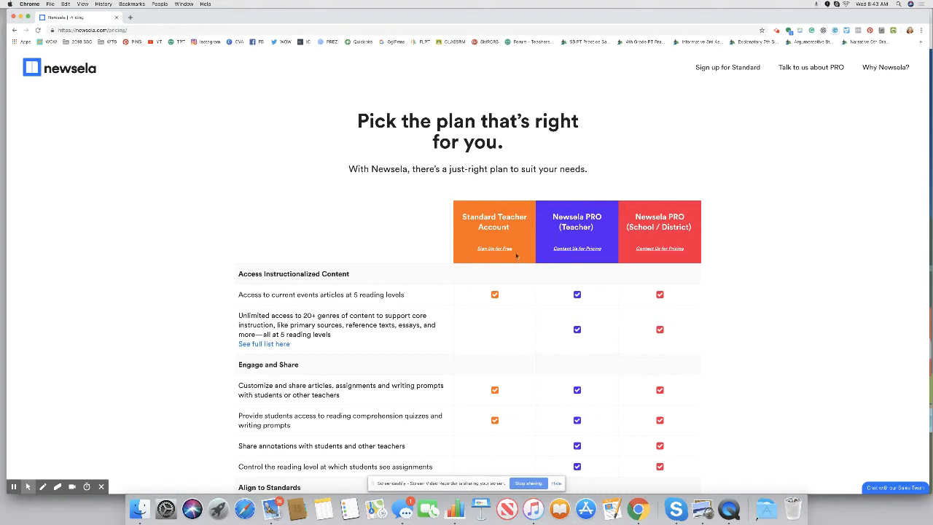
pyautogui.scroll(-3)
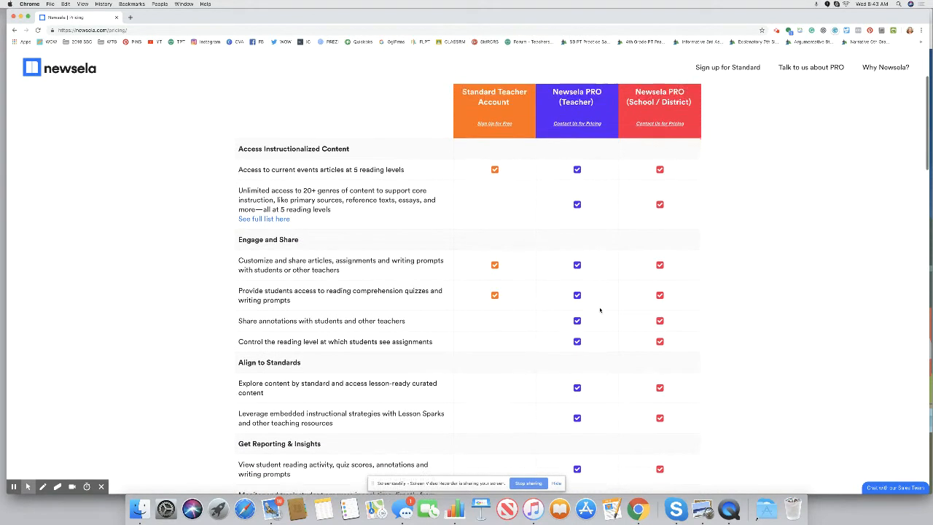
pyautogui.scroll(3)
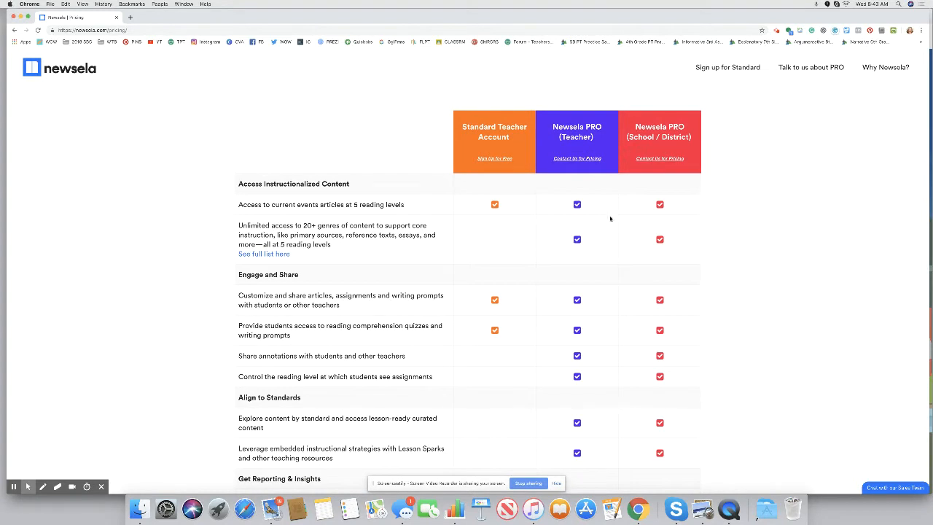
pyautogui.scroll(-3)
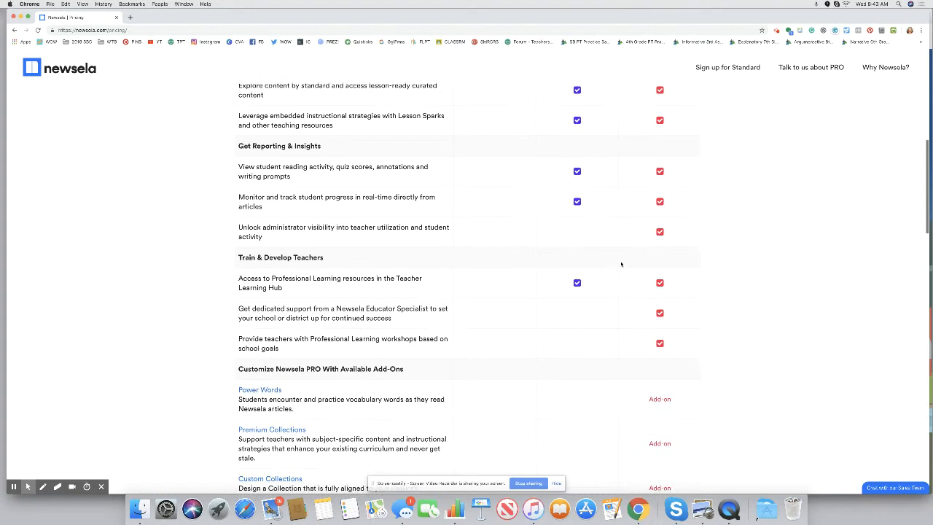
pyautogui.scroll(-3)
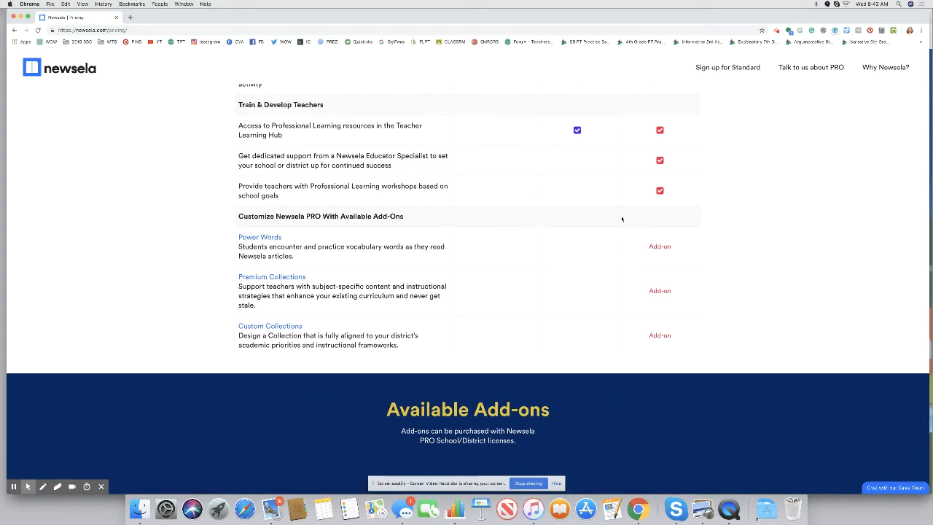
pyautogui.scroll(3)
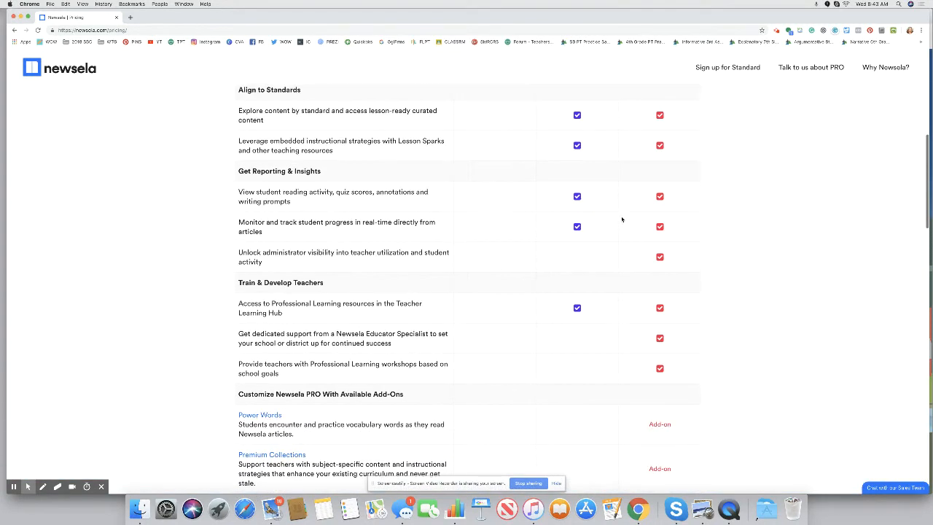
pyautogui.scroll(3)
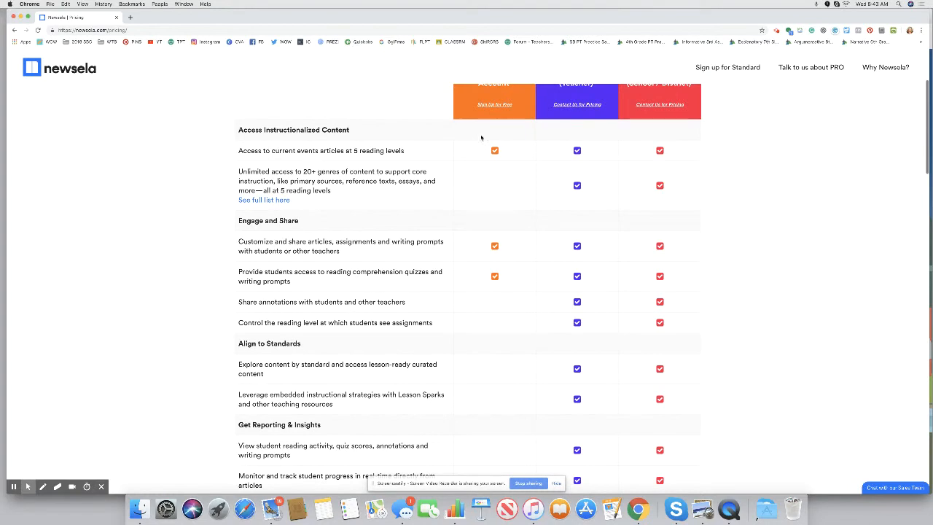
pyautogui.moveTo(270, 157)
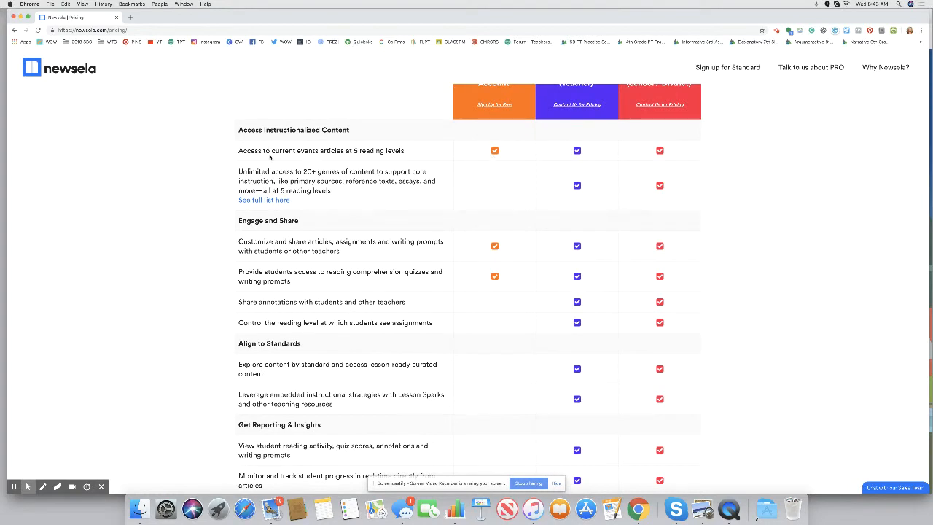
pyautogui.moveTo(328, 155)
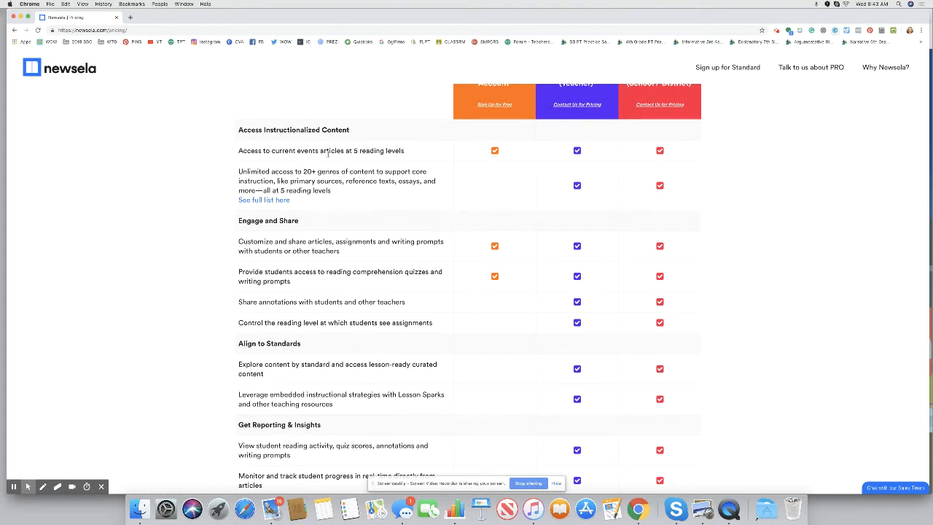
pyautogui.moveTo(352, 157)
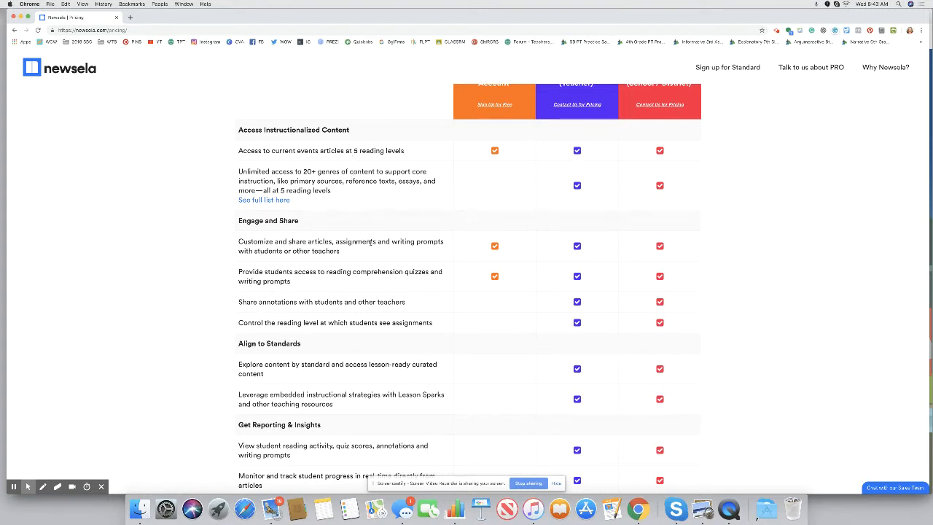
pyautogui.moveTo(379, 251)
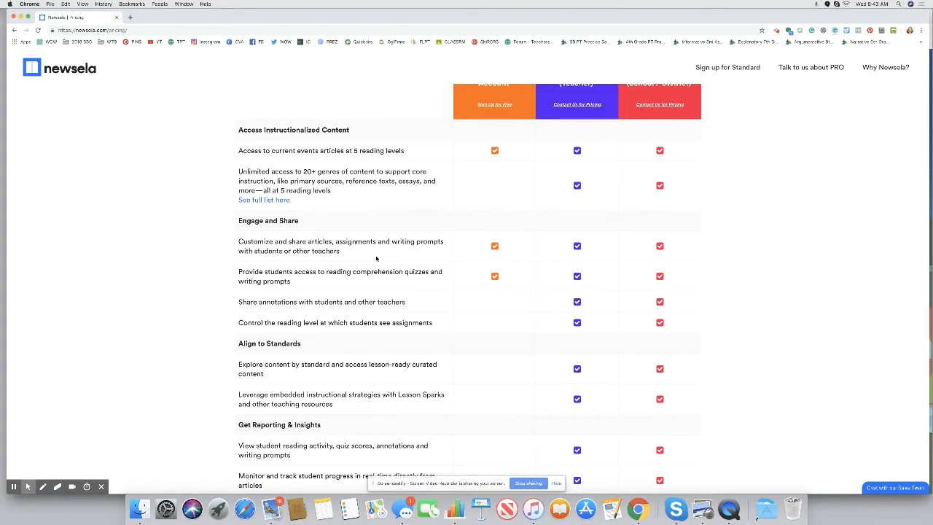
pyautogui.moveTo(388, 279)
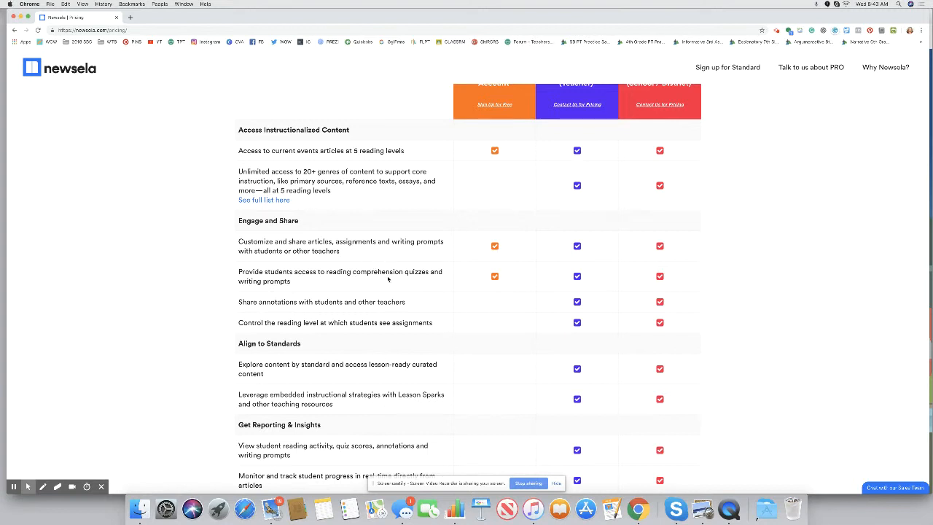
pyautogui.moveTo(392, 281)
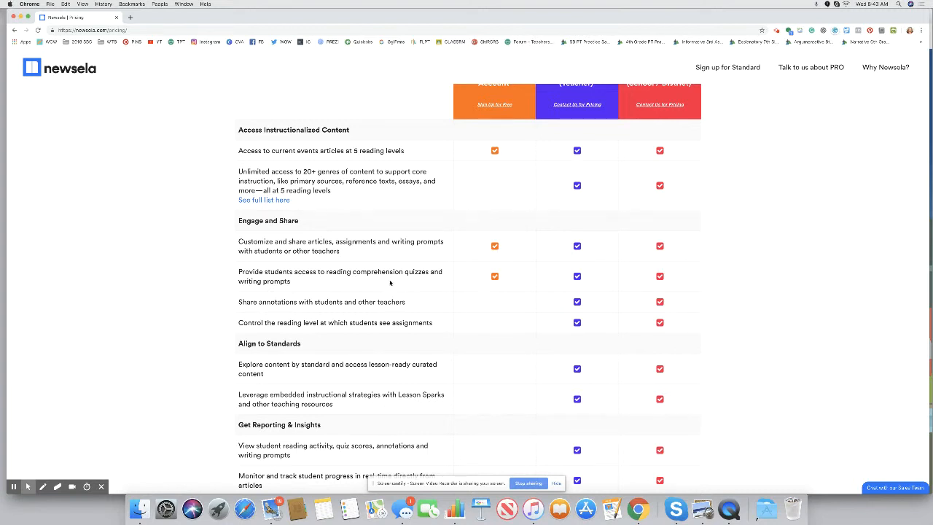
pyautogui.scroll(3)
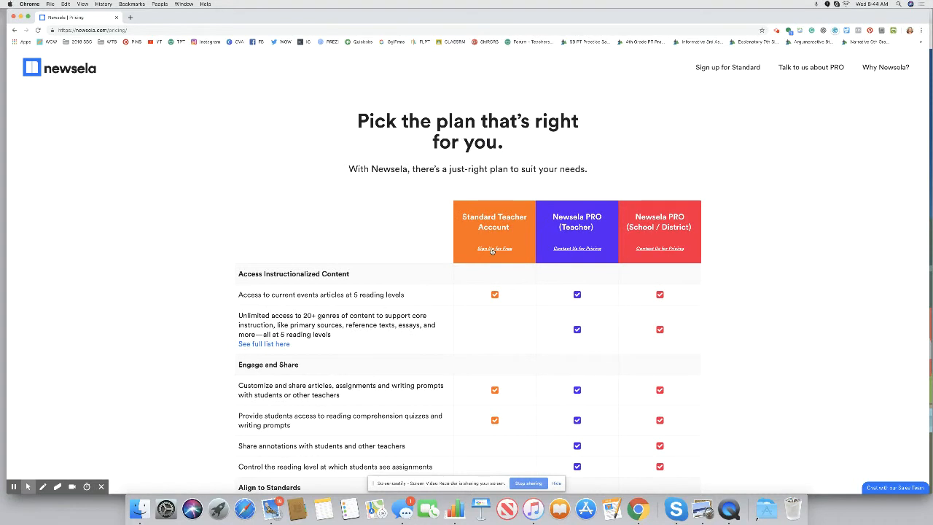
# Step: Choose 'Sign Up for Free' under the Standard Teacher Account plan
pyautogui.click(494, 249)
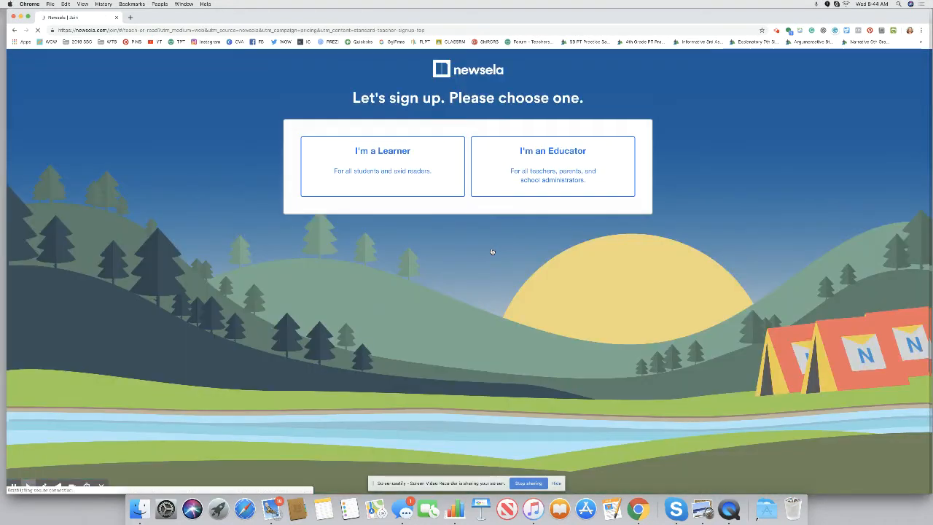
pyautogui.moveTo(419, 171)
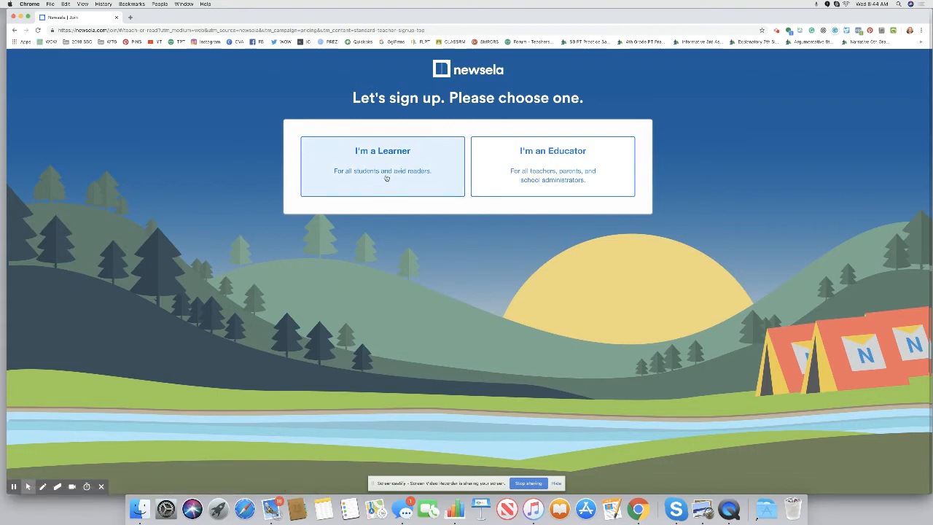
pyautogui.moveTo(411, 180)
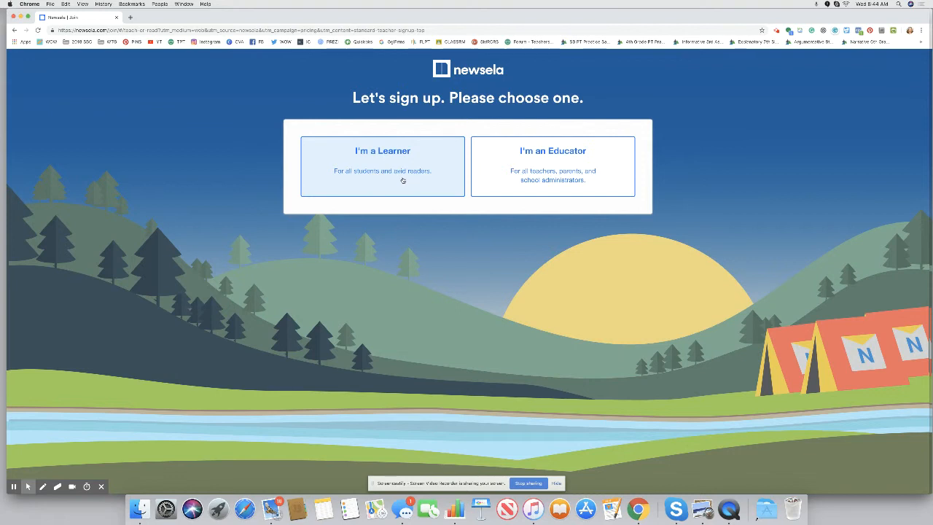
pyautogui.moveTo(552, 174)
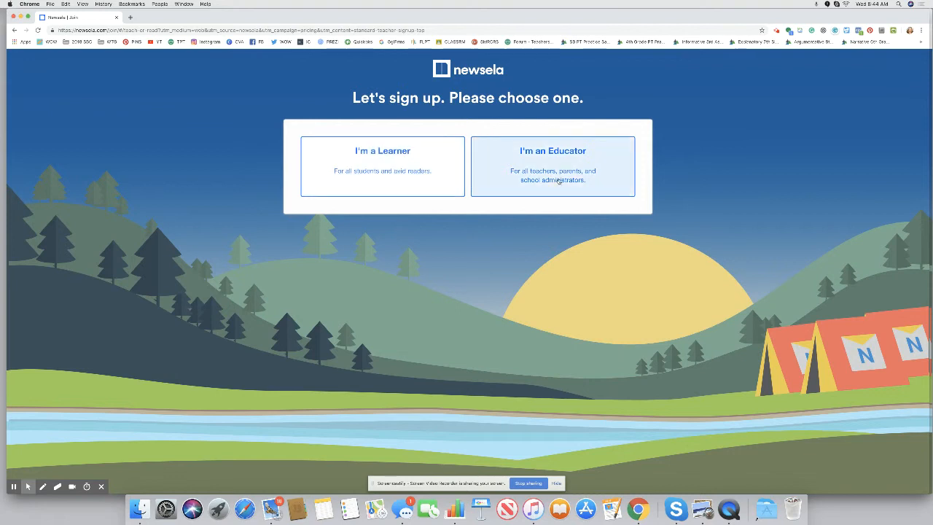
pyautogui.moveTo(558, 178)
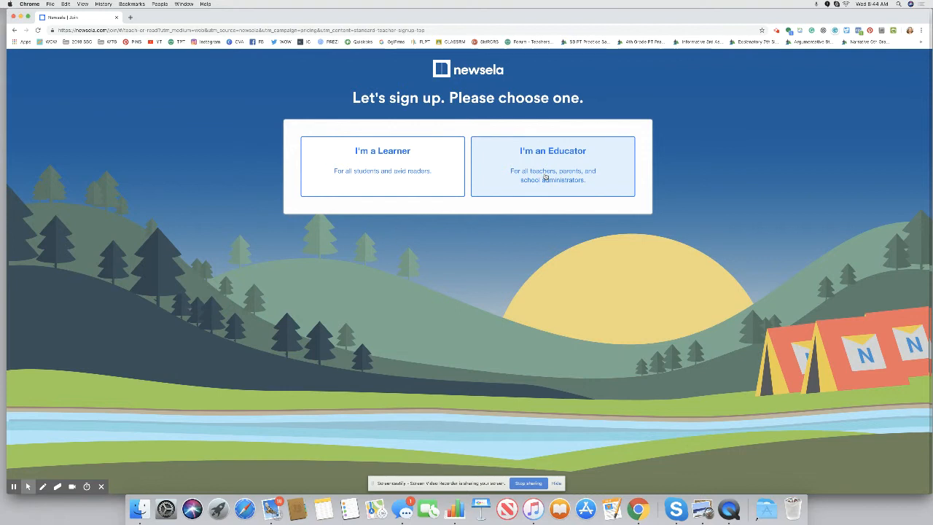
pyautogui.moveTo(565, 175)
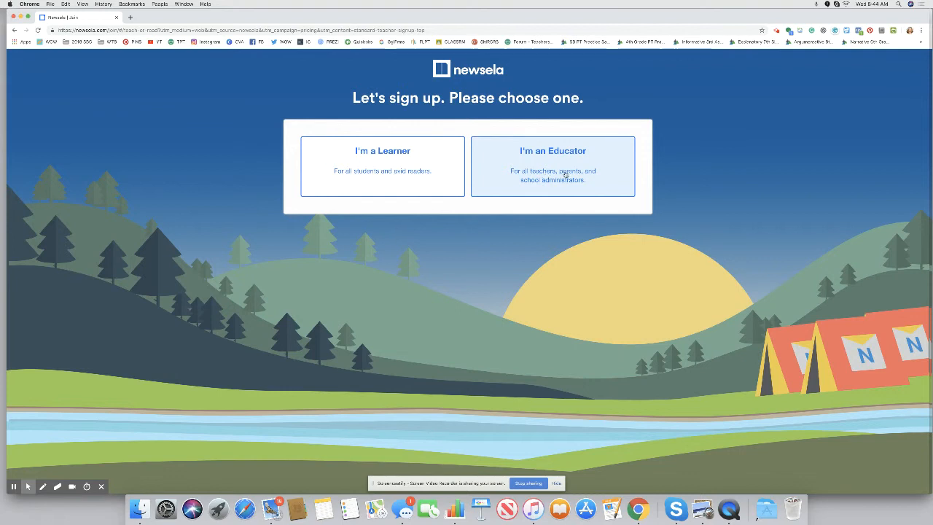
# Step: Sign up as an Educator answering 'No (e.g. Tutor, Parent, etc.)' to the faculty question
pyautogui.click(552, 165)
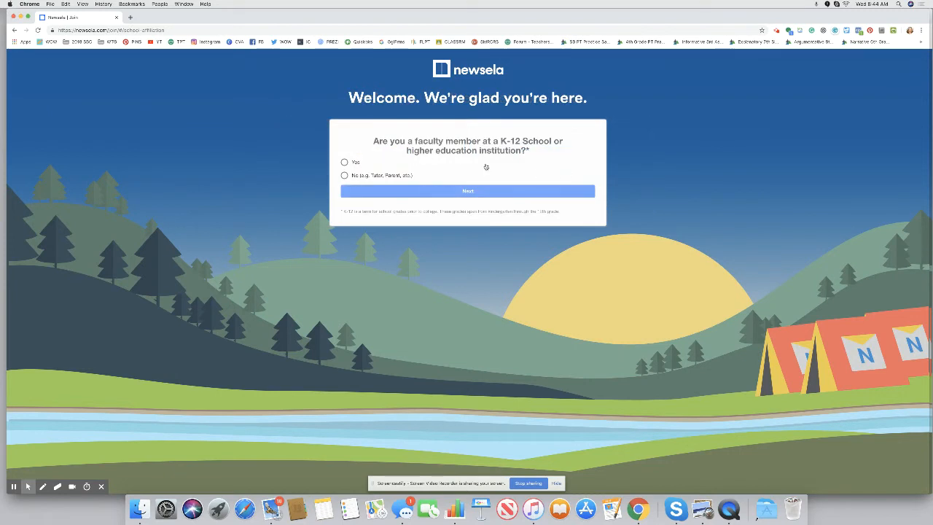
pyautogui.moveTo(415, 173)
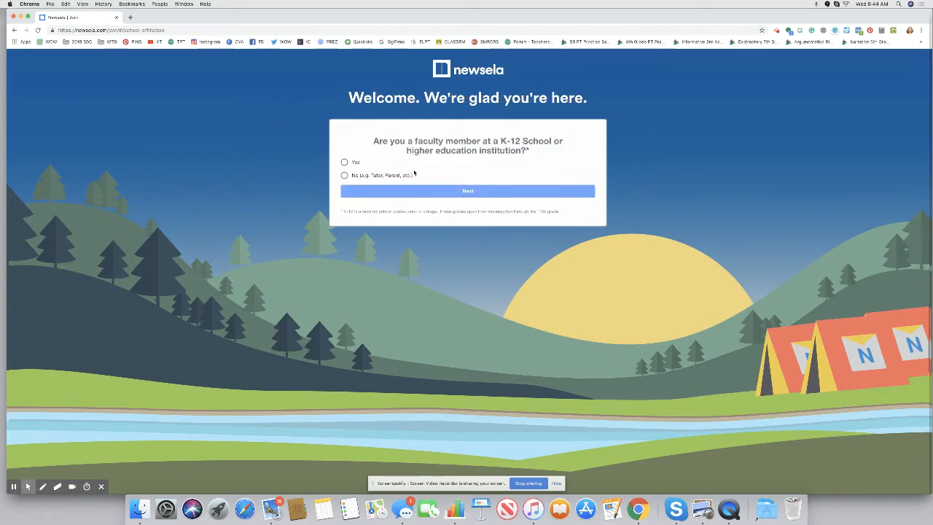
pyautogui.click(344, 175)
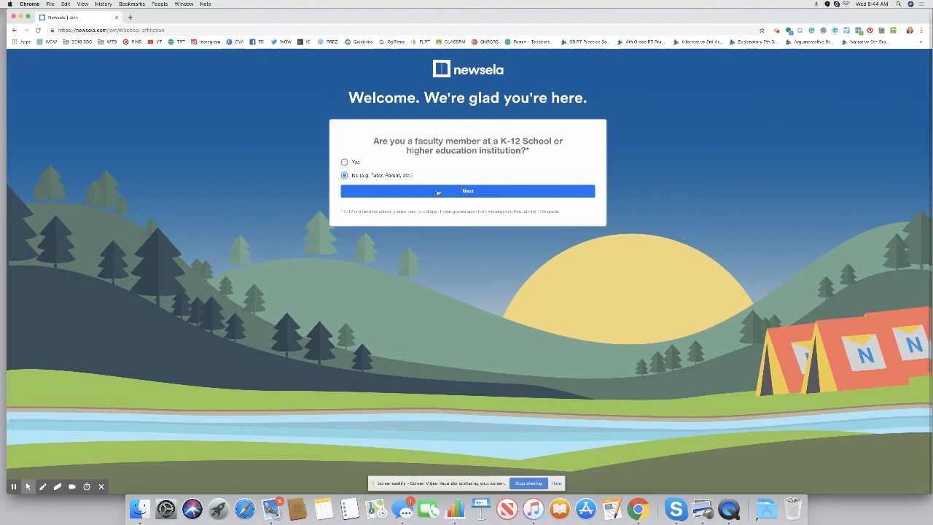
pyautogui.click(468, 191)
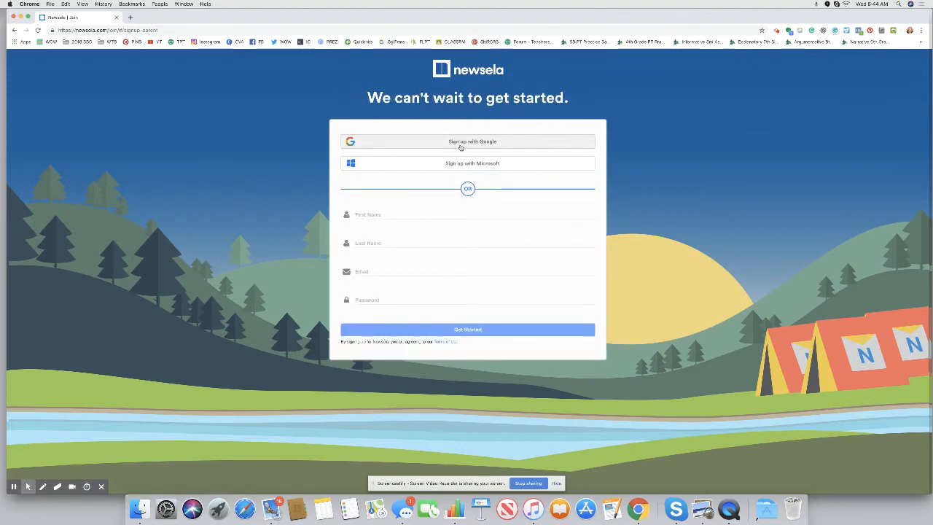
pyautogui.moveTo(444, 178)
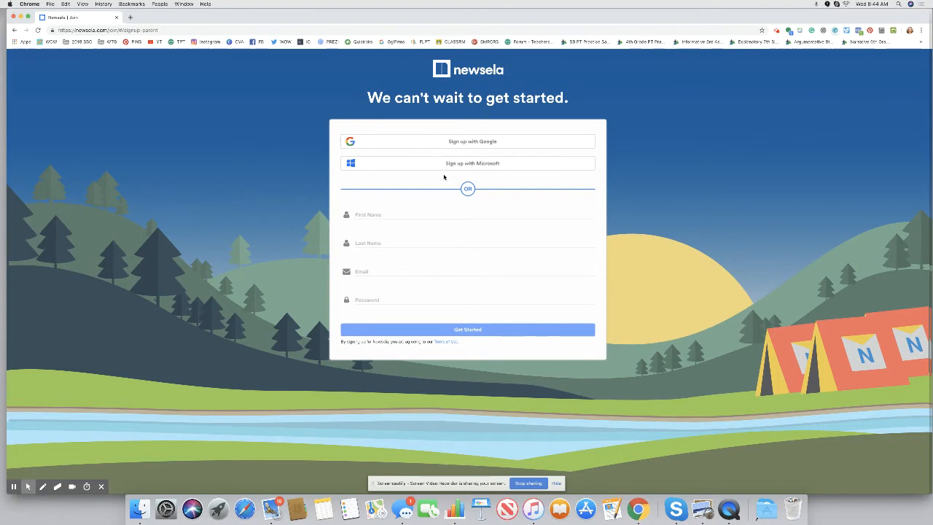
pyautogui.moveTo(928, 162)
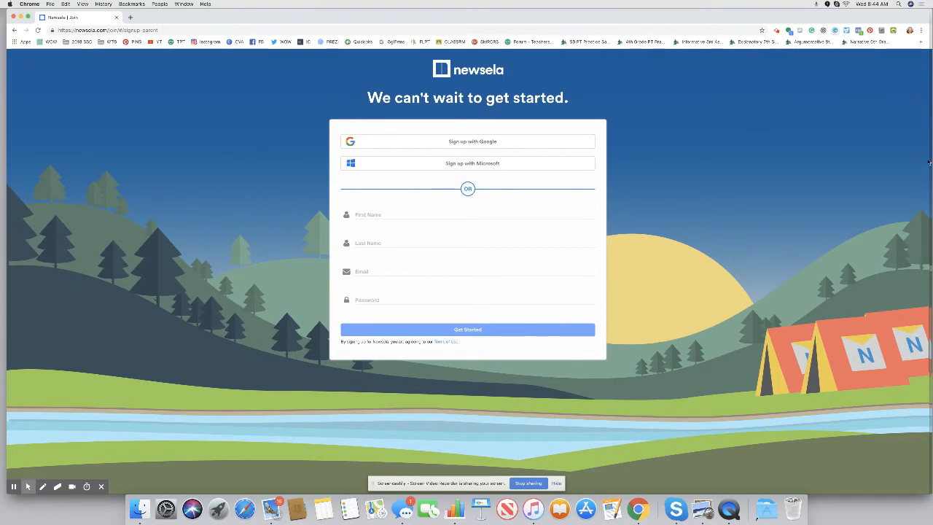
# Step: Set role to Homeschool Teacher, country to United States, and zip code 32562
pyautogui.click(468, 330)
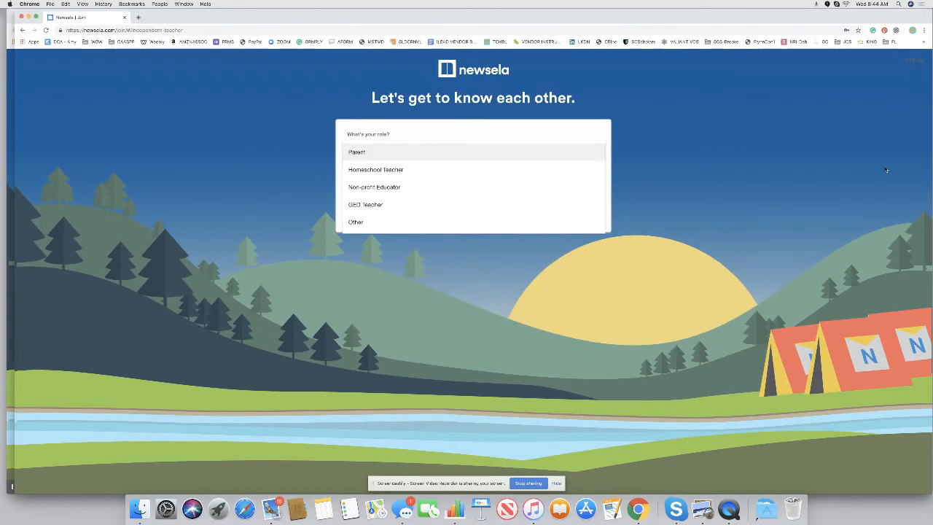
pyautogui.moveTo(747, 166)
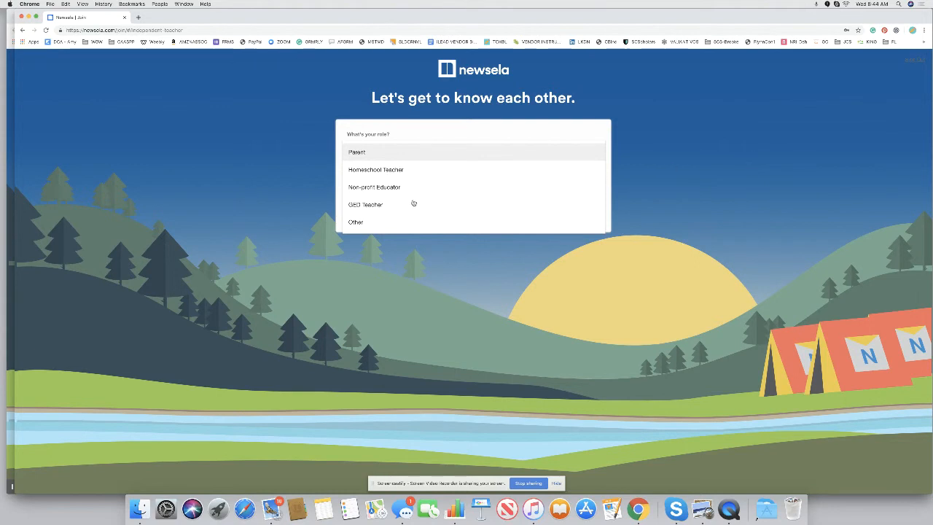
pyautogui.click(376, 169)
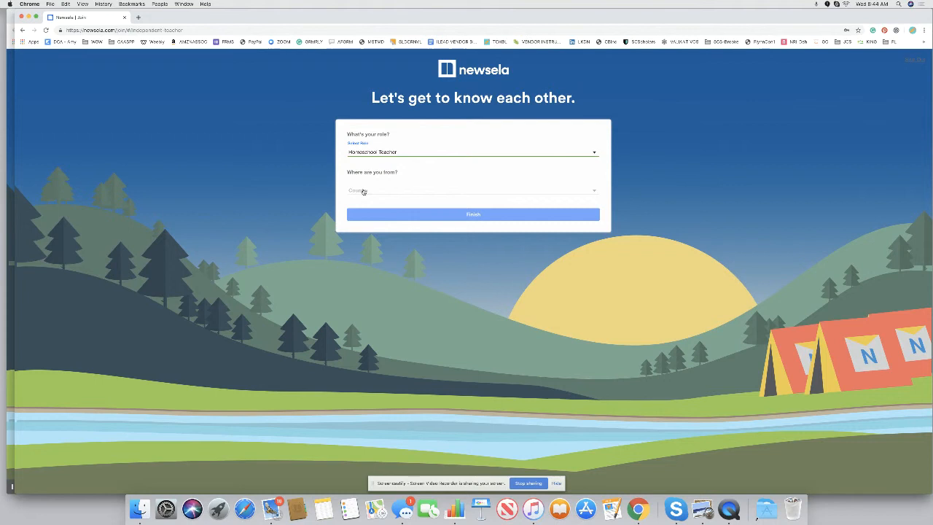
pyautogui.click(473, 190)
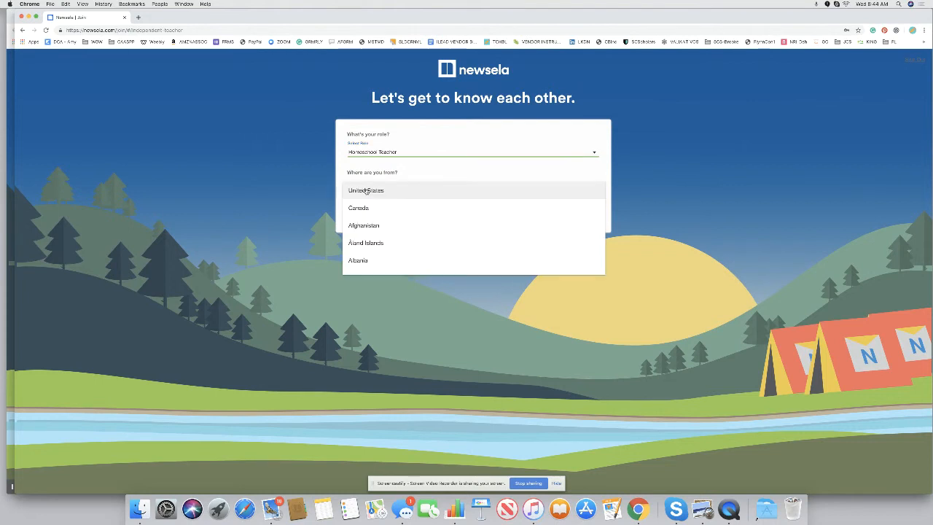
pyautogui.click(365, 191)
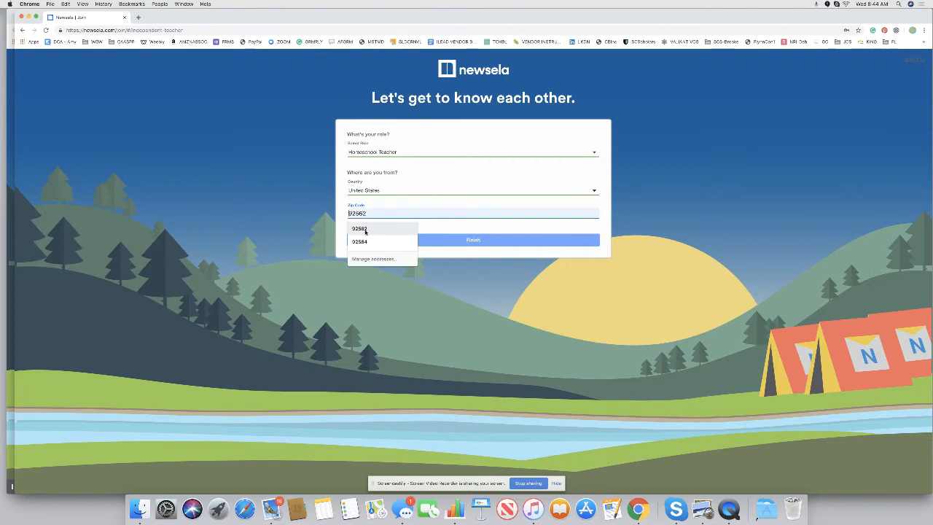
pyautogui.click(472, 240)
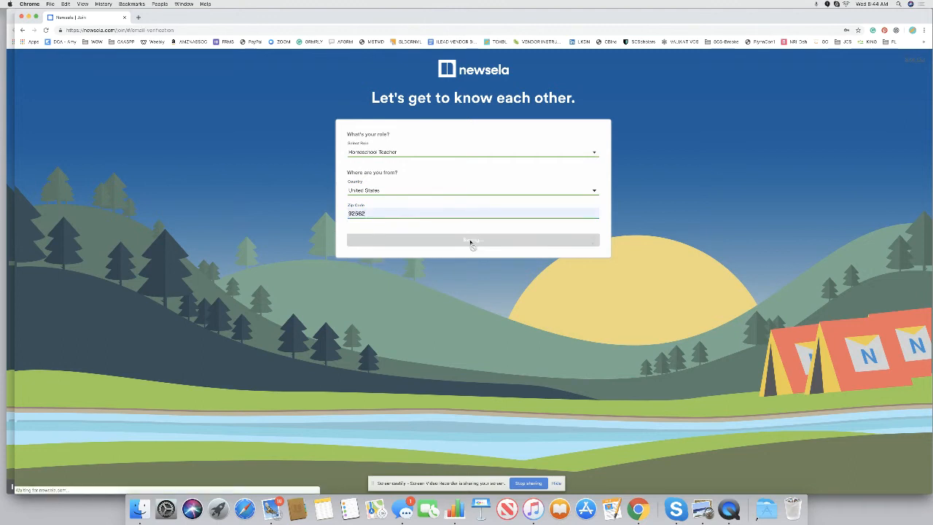
# Step: Submit the profile with Finish to reach the verify-your-email page
pyautogui.click(473, 239)
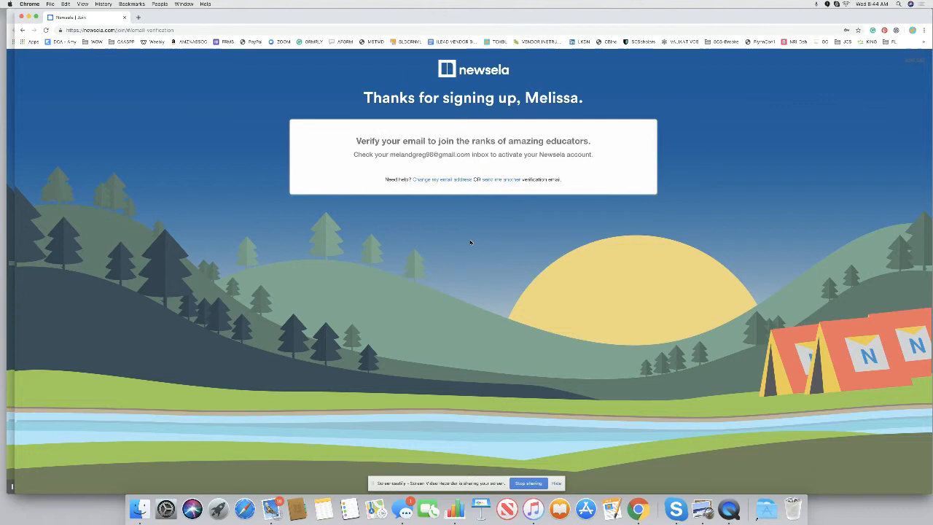
pyautogui.moveTo(441, 163)
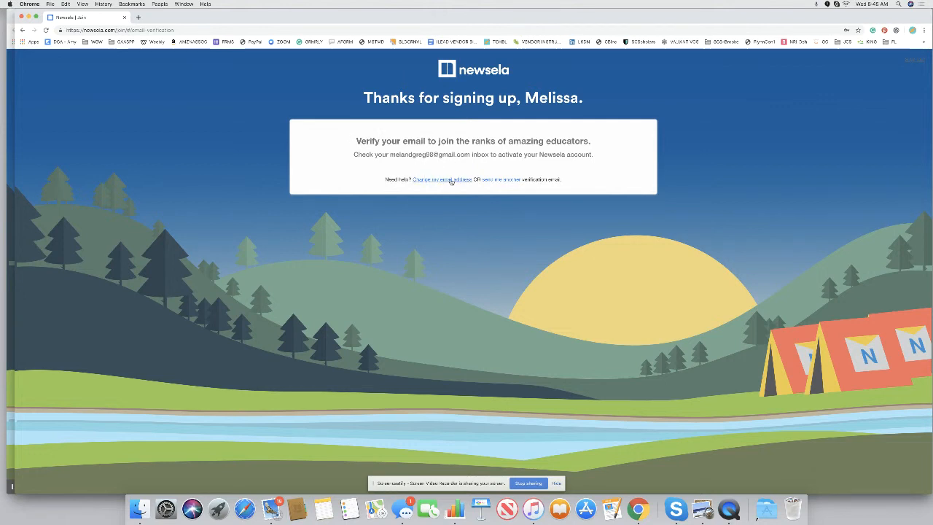
pyautogui.moveTo(290, 194)
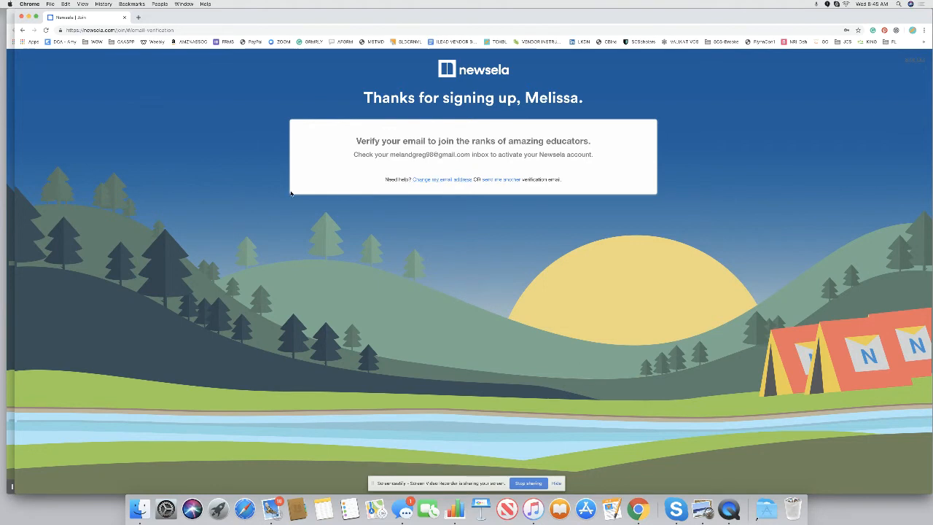
pyautogui.moveTo(306, 193)
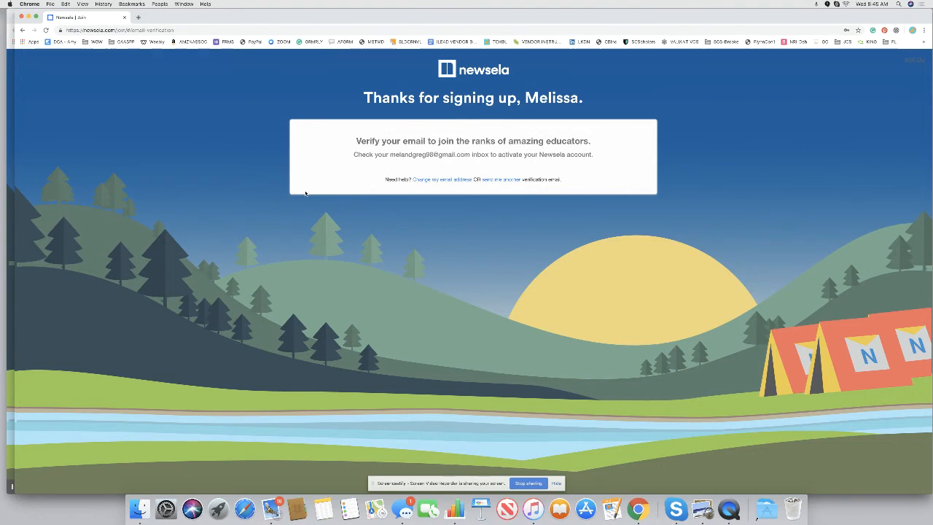
pyautogui.moveTo(492, 279)
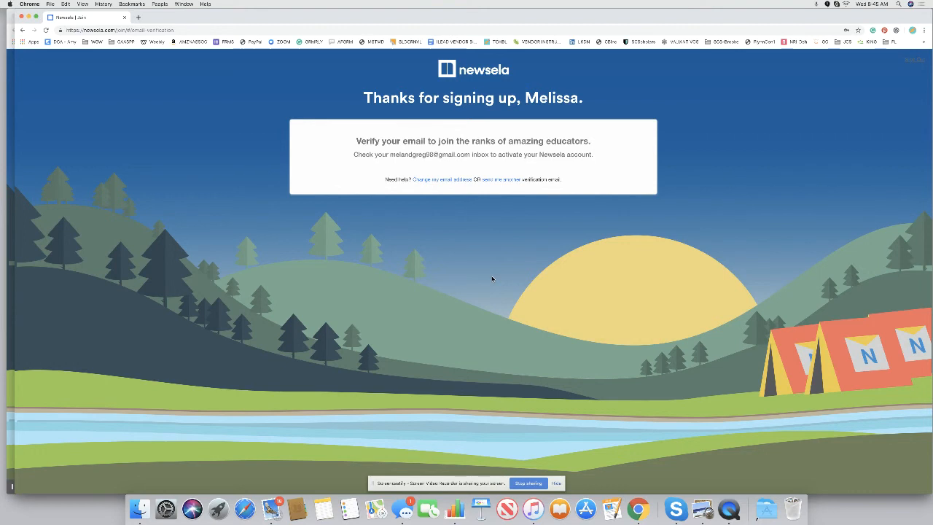
pyautogui.moveTo(509, 291)
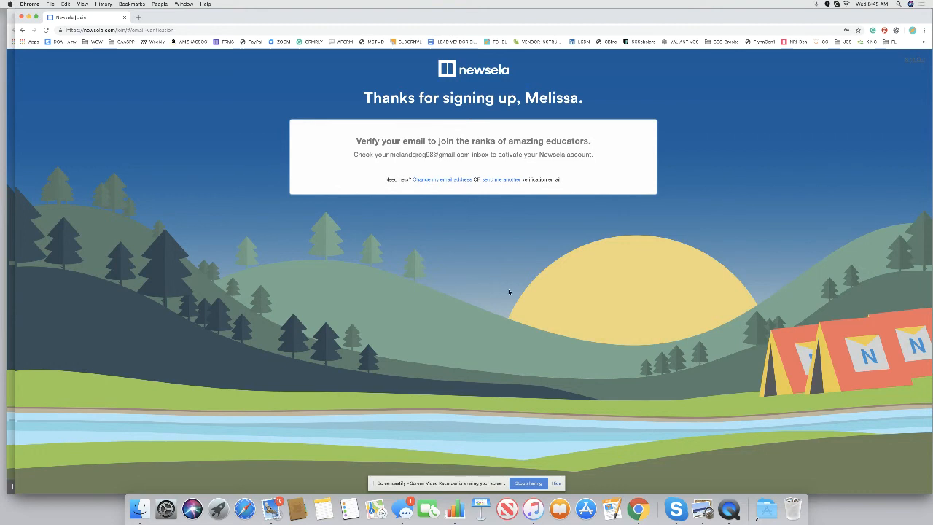